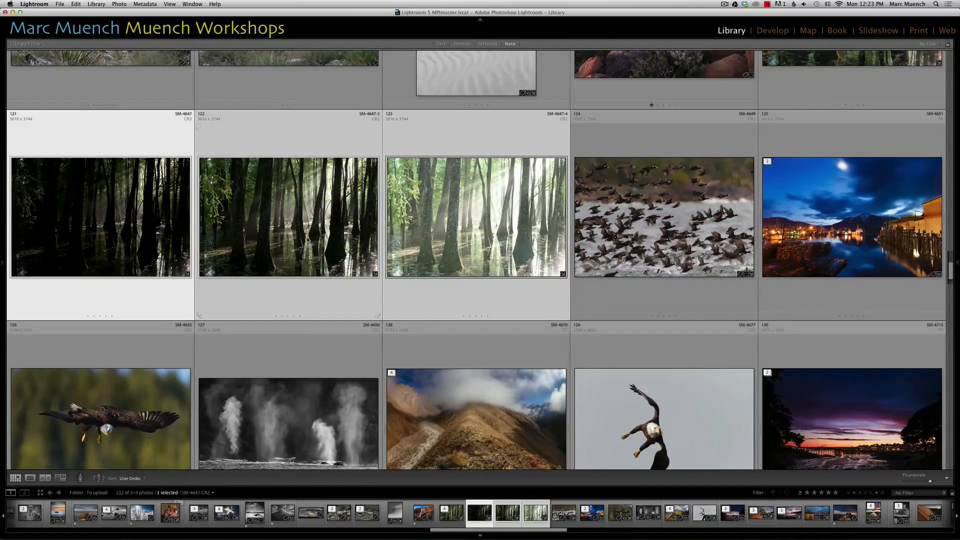
- Bring the swamp-forest exposure into Develop and nudge its white balance in the Basic panel
left_click(288, 216)
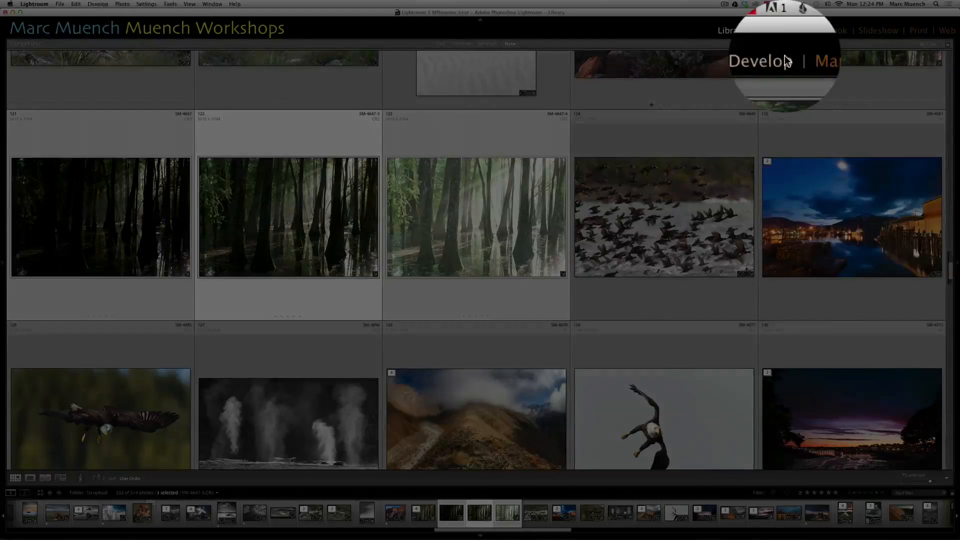
left_click(771, 30)
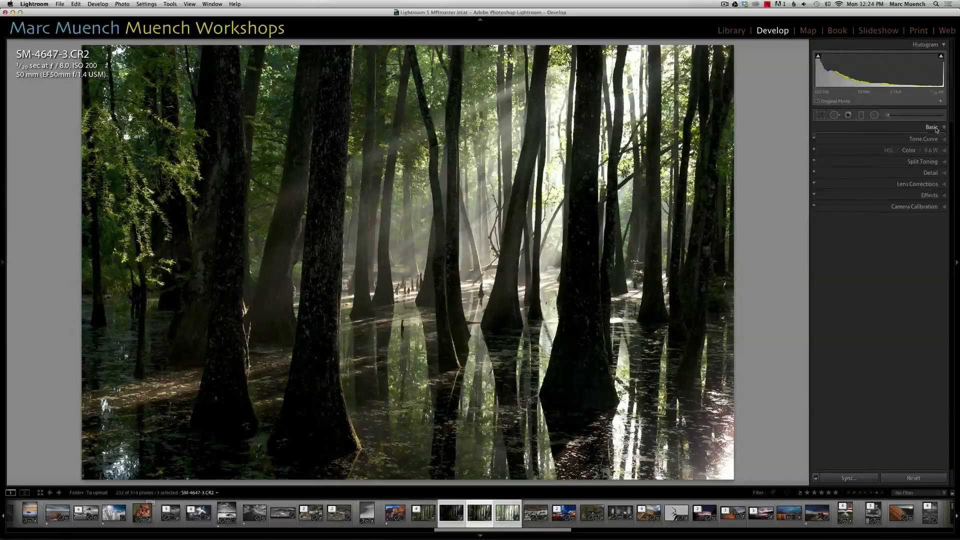
left_click(930, 127)
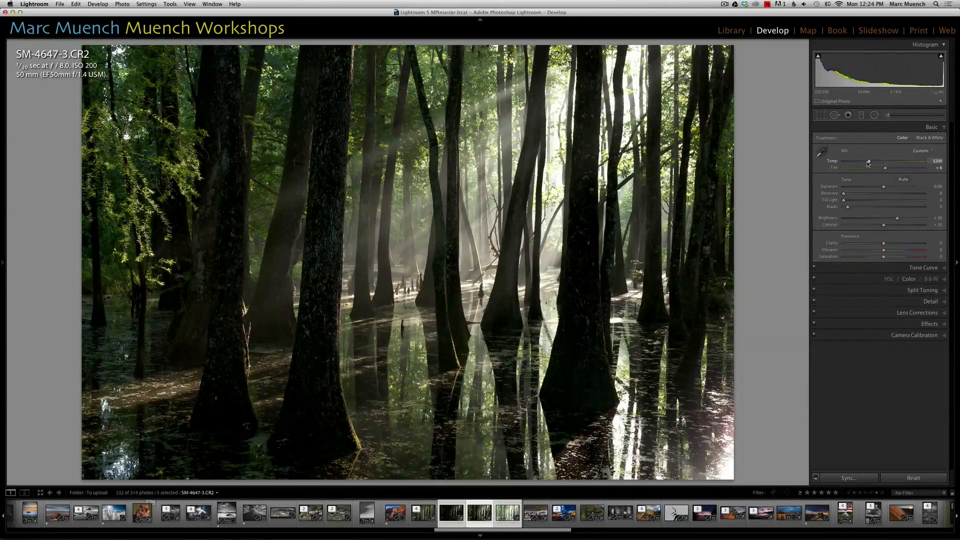
left_click_drag(867, 164, 871, 164)
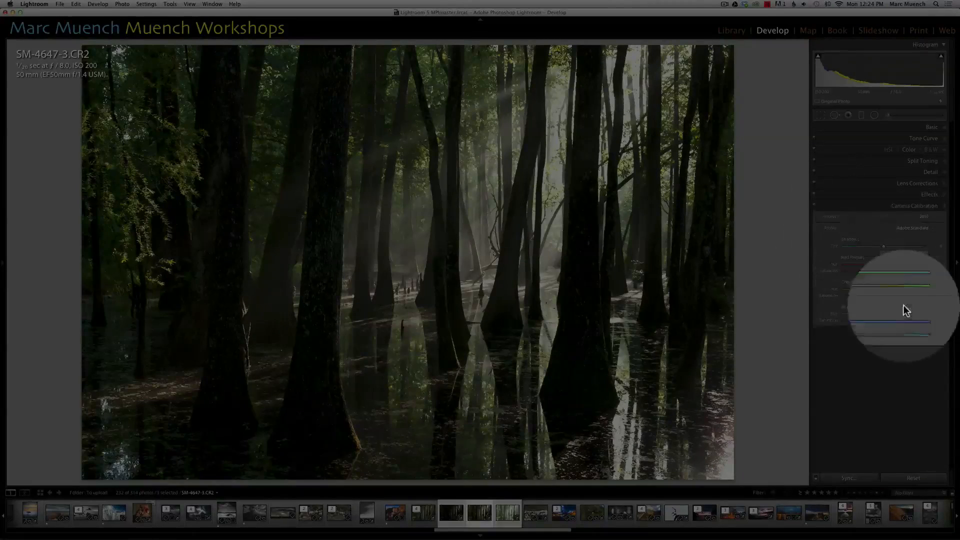
- Expand Camera Calibration and show the list of available camera profiles
left_click(909, 228)
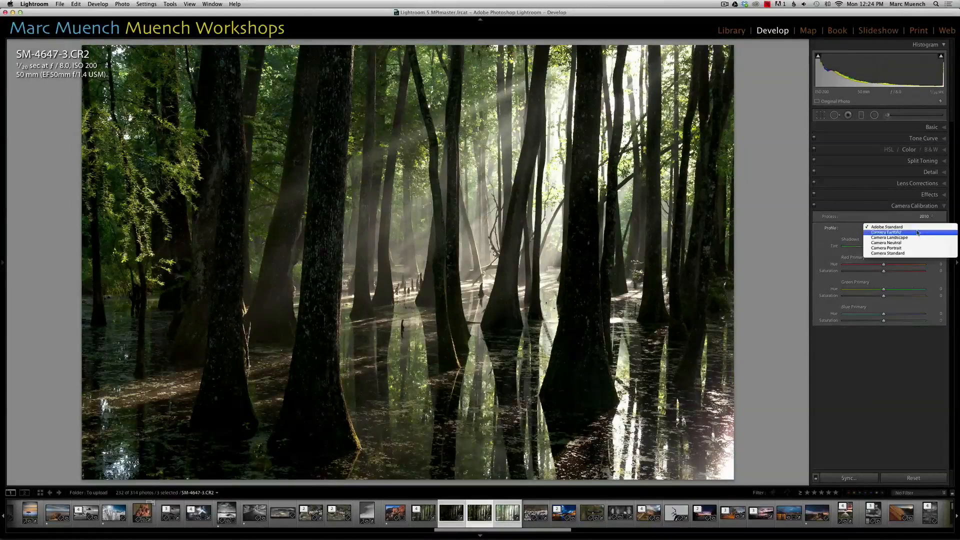
left_click(886, 226)
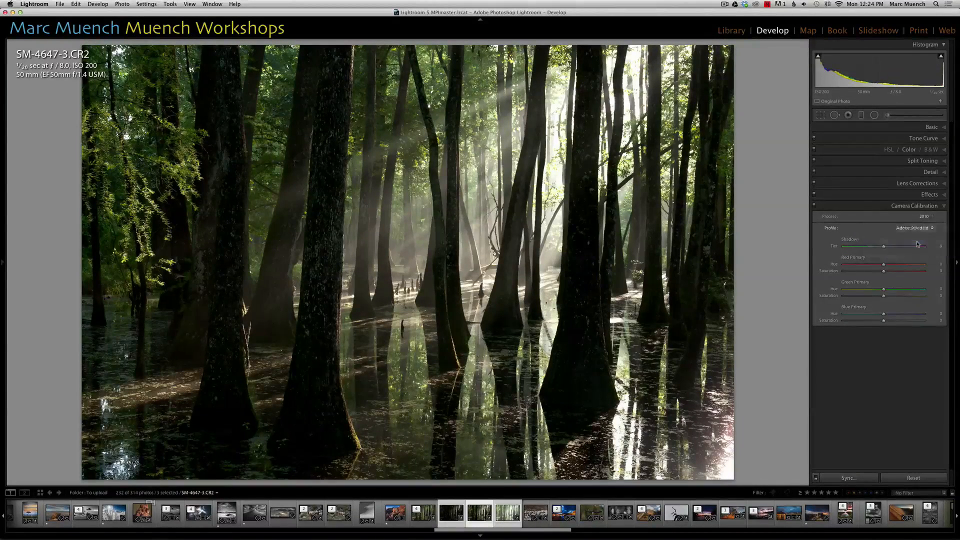
- Apply the Camera Neutral profile, synchronize it to the other two exposures, and return to the Library grid
left_click(849, 478)
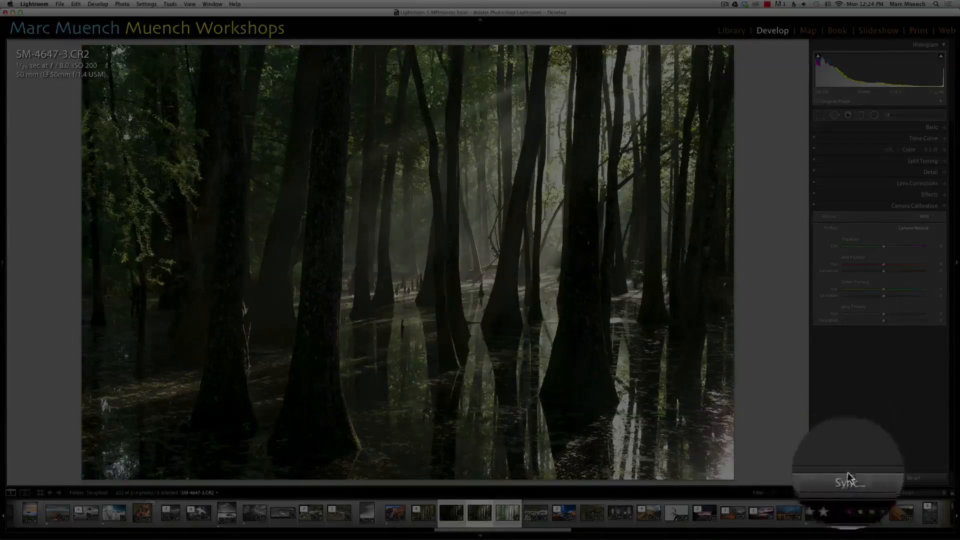
left_click(848, 483)
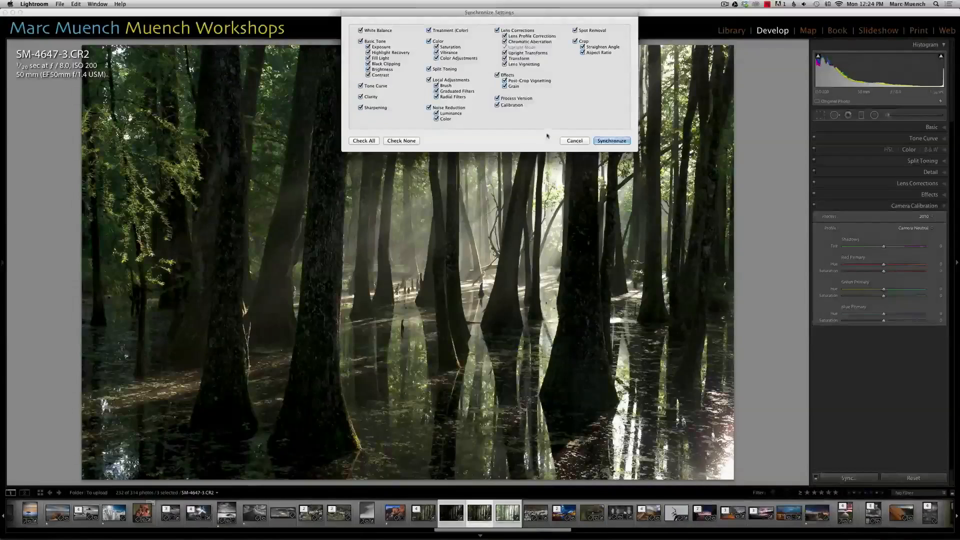
left_click(612, 140)
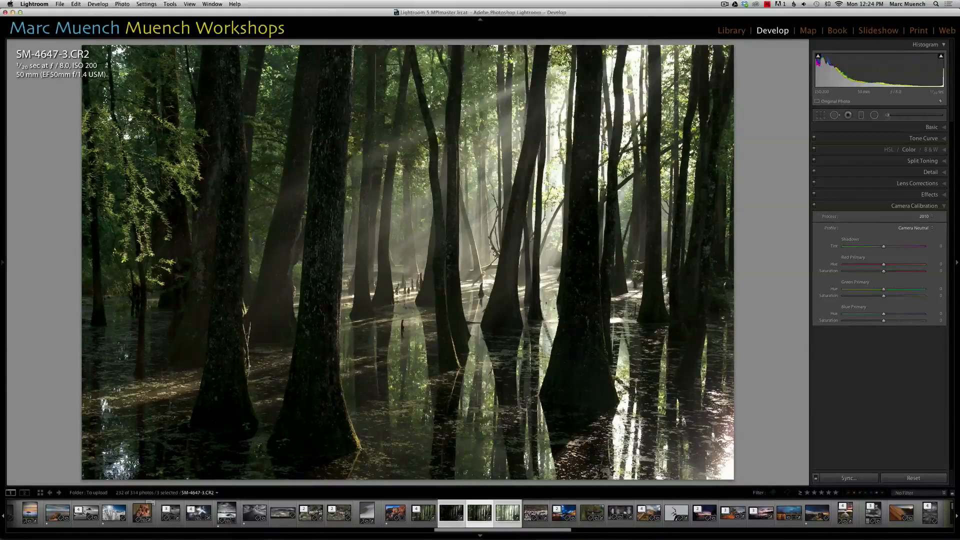
left_click(730, 37)
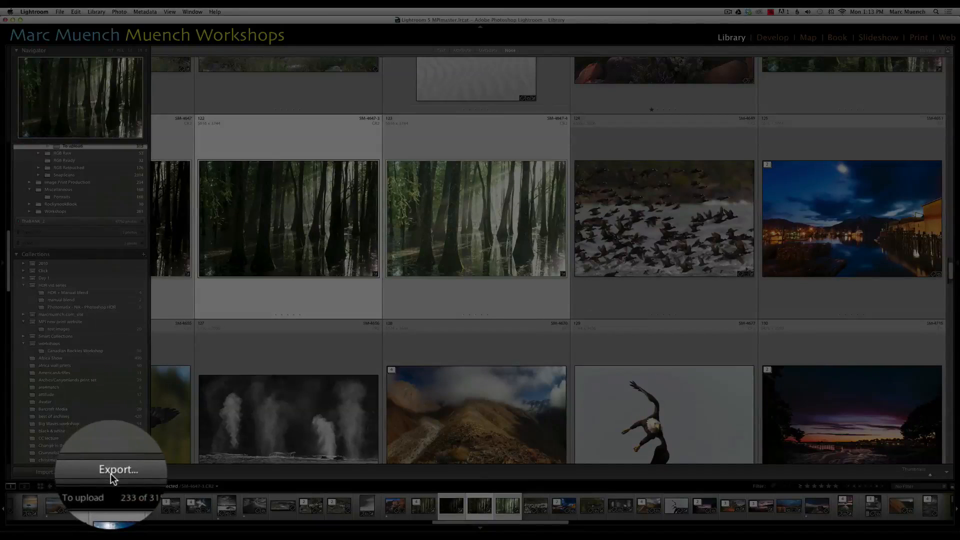
- Export the three exposures to HDR Efex Pro 2 as uncompressed 16-bit ProPhoto RGB TIFFs
left_click(114, 468)
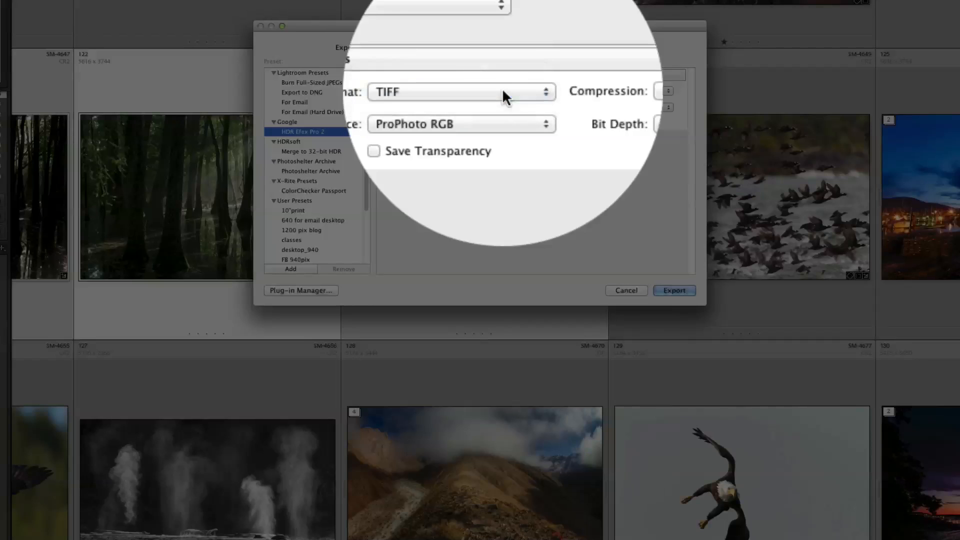
left_click(462, 124)
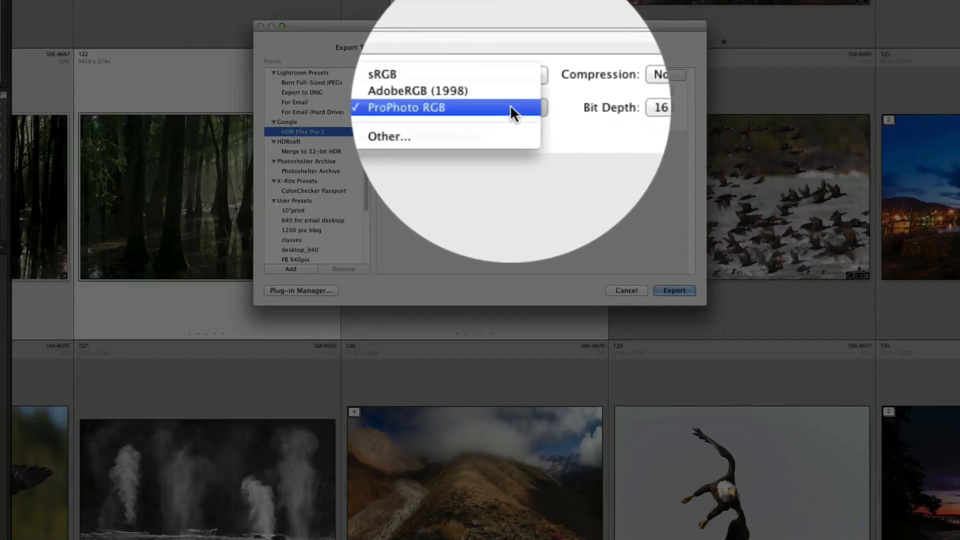
left_click(404, 108)
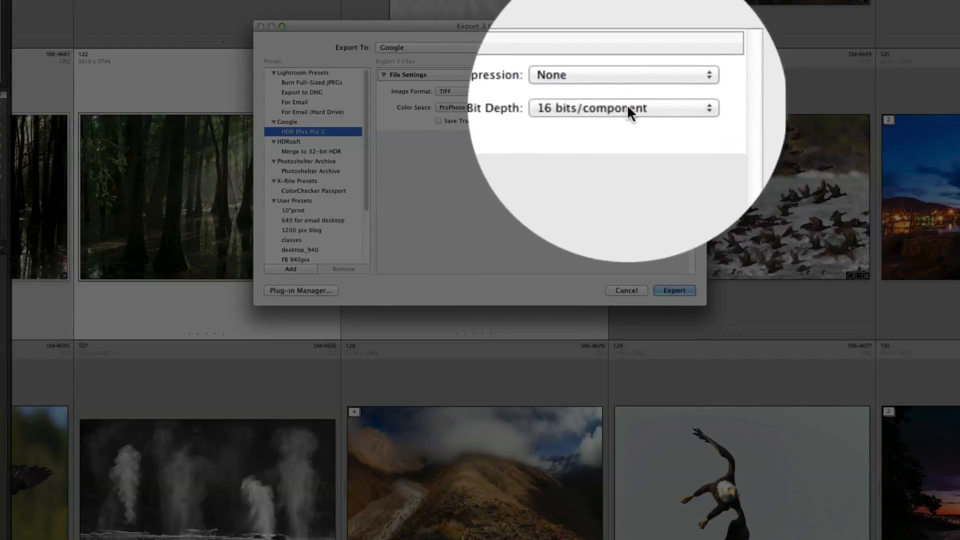
mouse_move(670, 279)
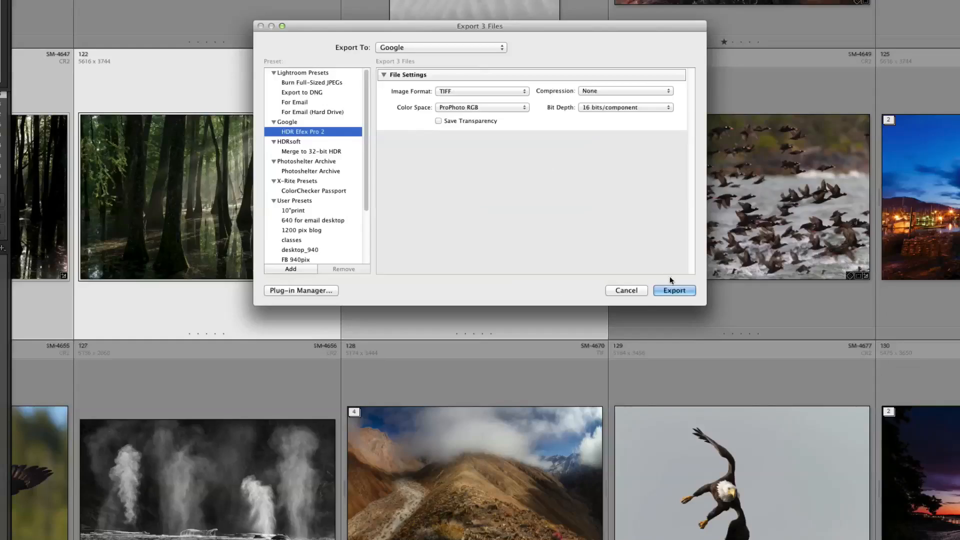
left_click(673, 289)
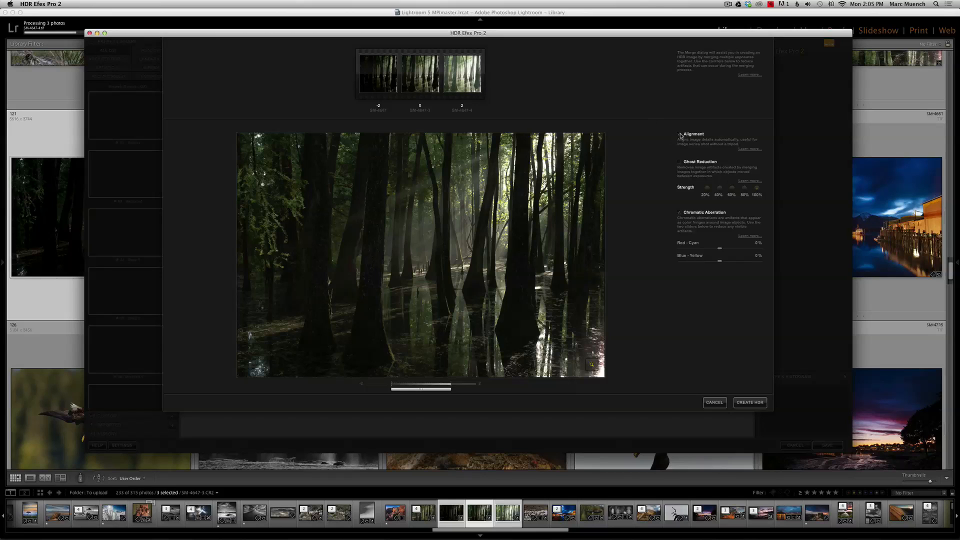
mouse_move(679, 134)
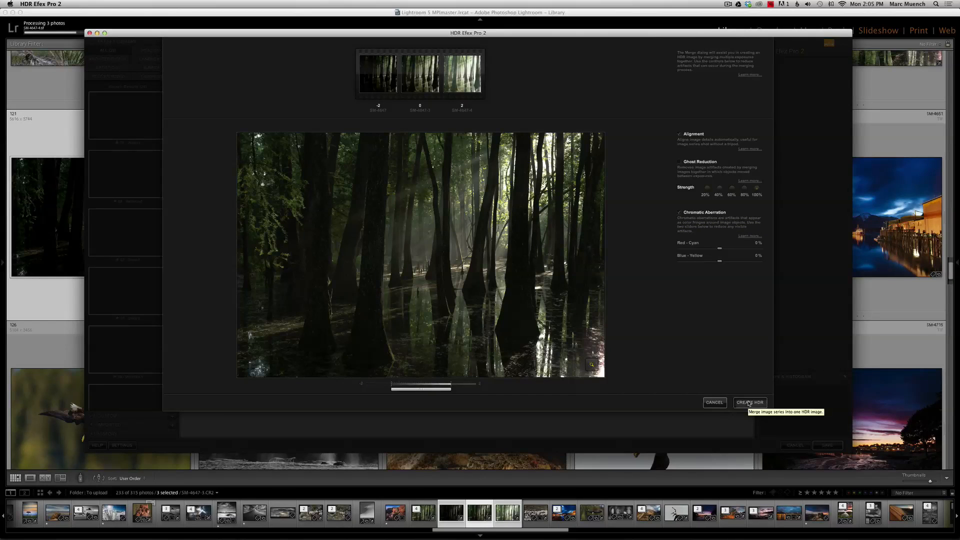
- Create the HDR from the three aligned exposures
left_click(750, 401)
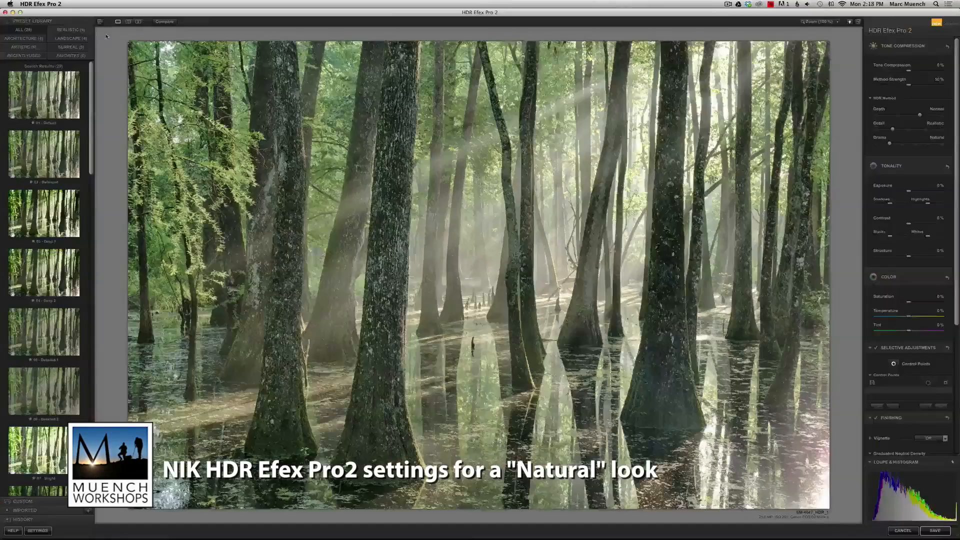
- Apply the default preset to the merged HDR image
left_click(45, 100)
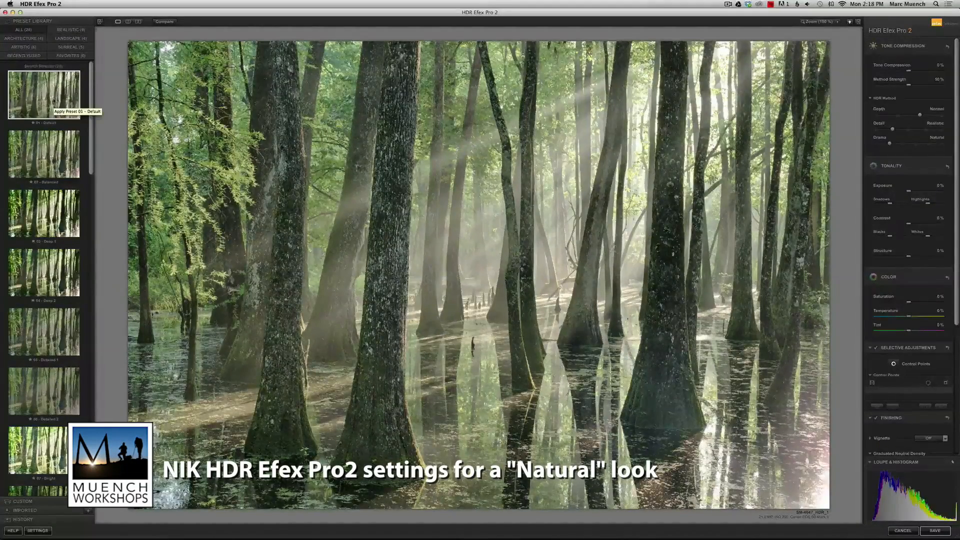
left_click(40, 98)
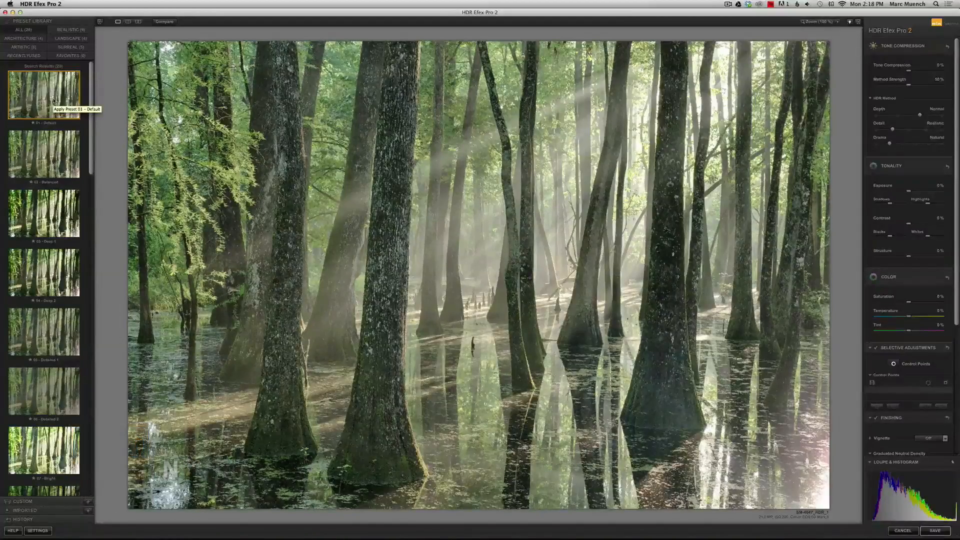
left_click(36, 95)
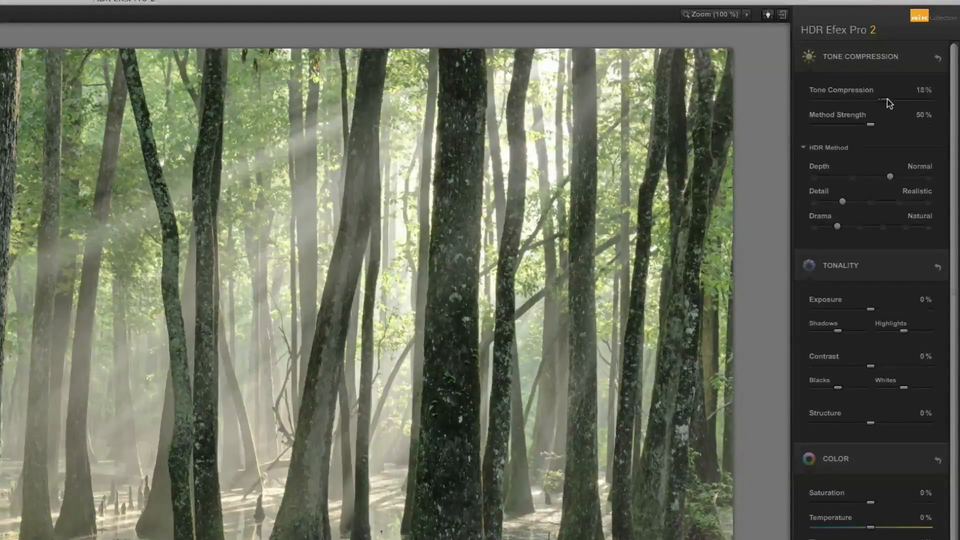
- Lower the tone compression and strengthen the Drama slider for a natural rendering
left_click_drag(864, 102, 908, 102)
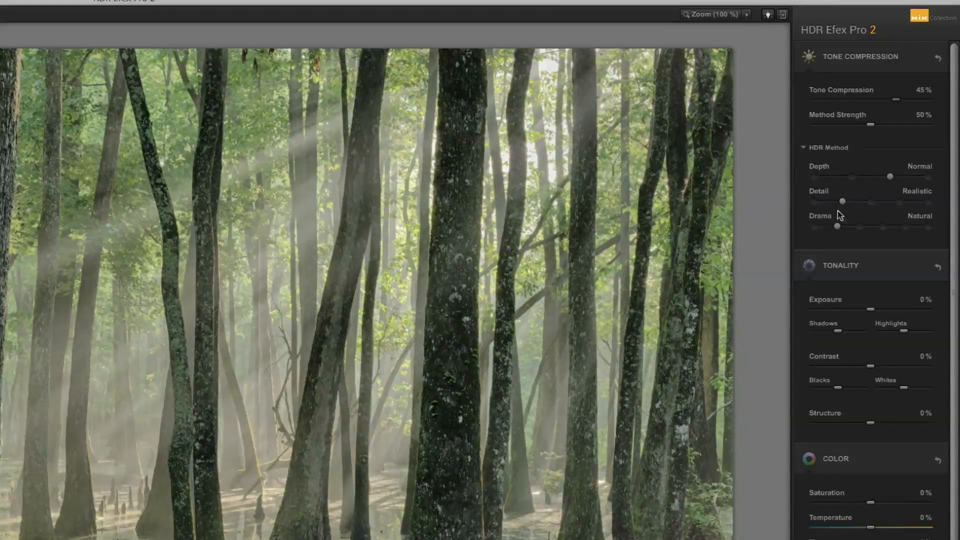
left_click_drag(838, 227, 859, 227)
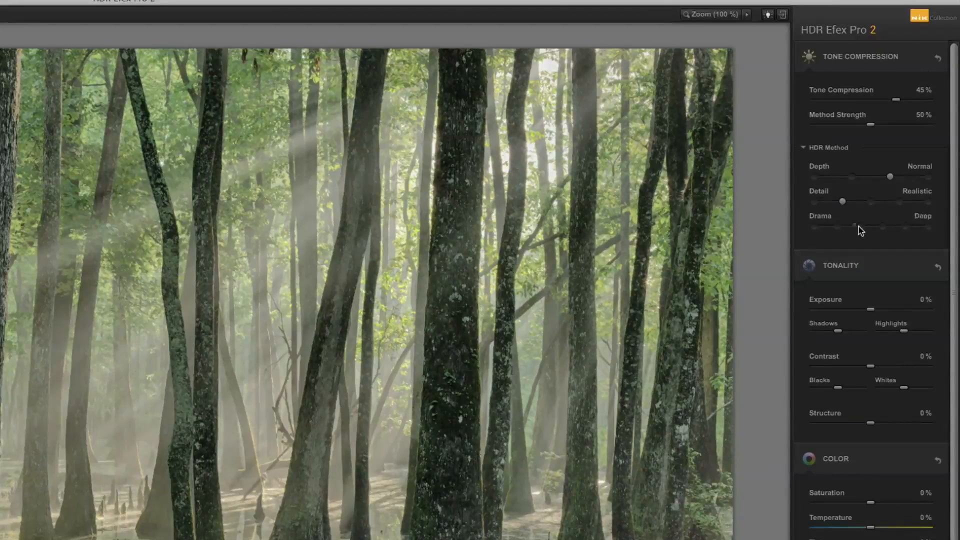
left_click_drag(839, 227, 839, 227)
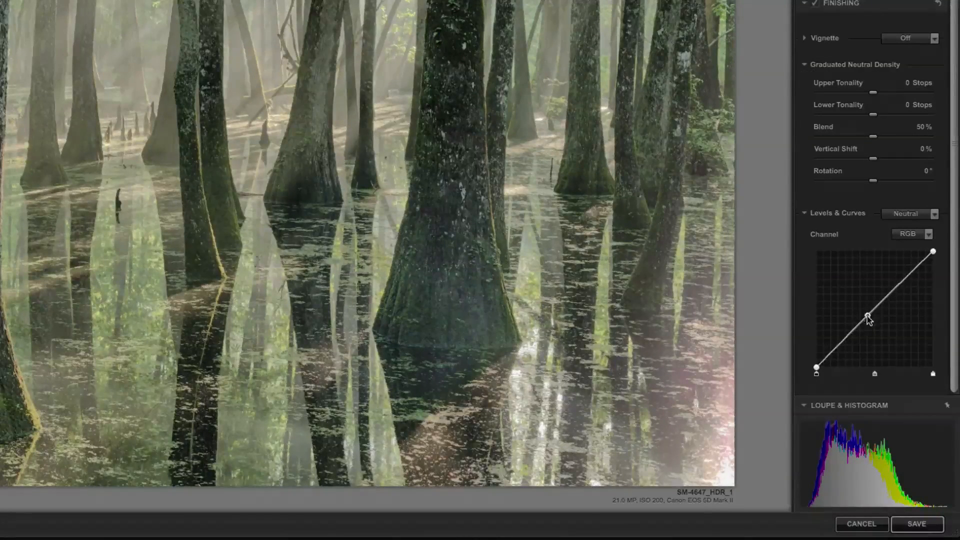
- Shape the Levels & Curves into an S-curve, pulling midtones down and lifting highlights, then review the histogram
left_click_drag(866, 314, 866, 323)
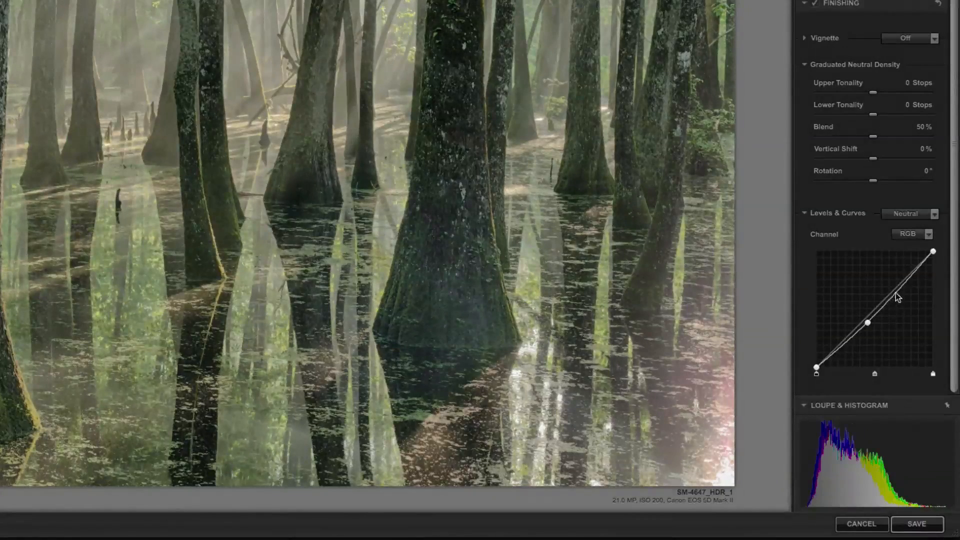
left_click_drag(897, 297, 898, 283)
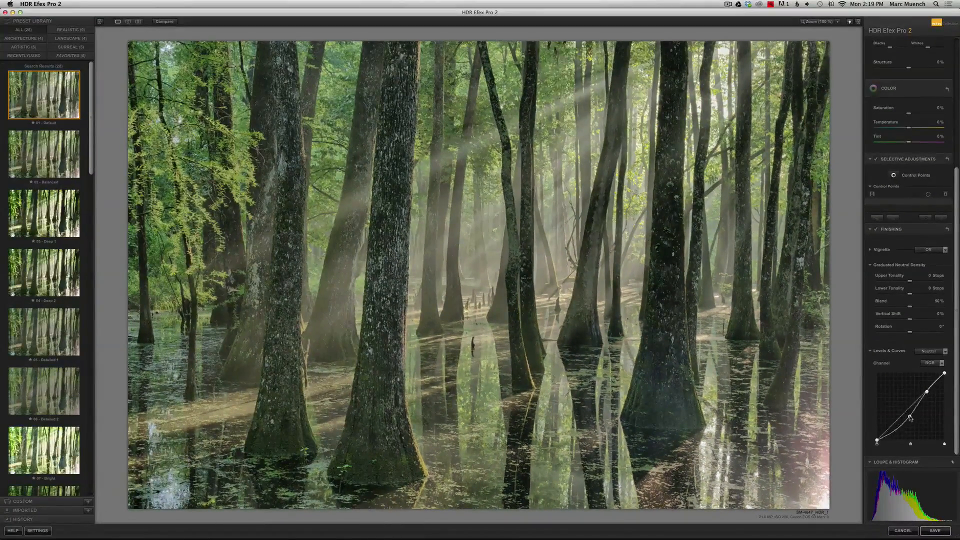
left_click_drag(909, 406, 904, 418)
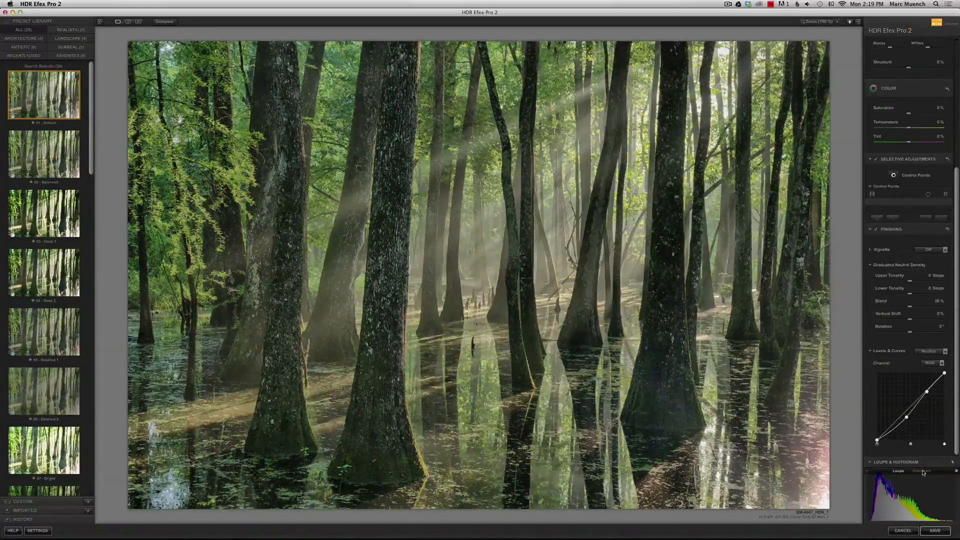
left_click(924, 471)
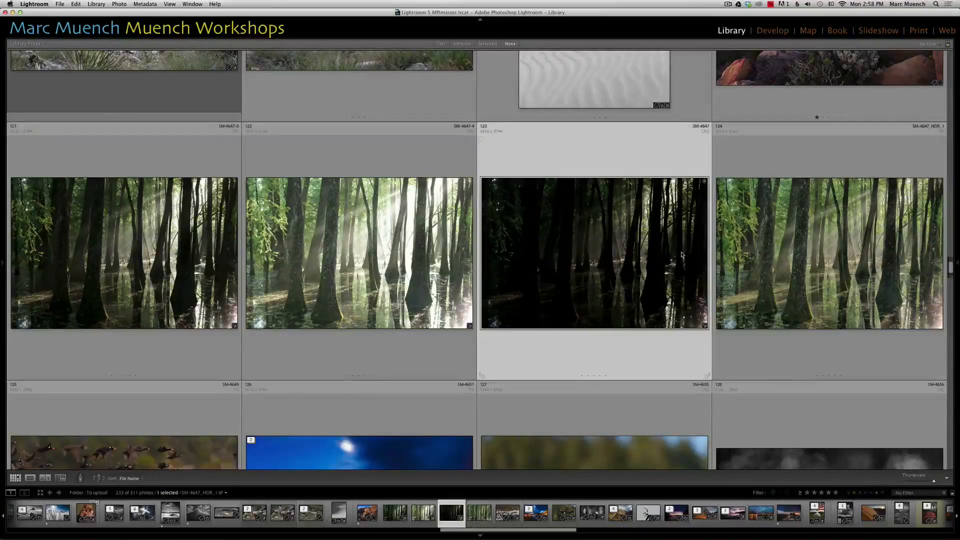
- Select the merged HDR TIFF, then the darkest bracketed exposure, and bring it into Develop
left_click(830, 252)
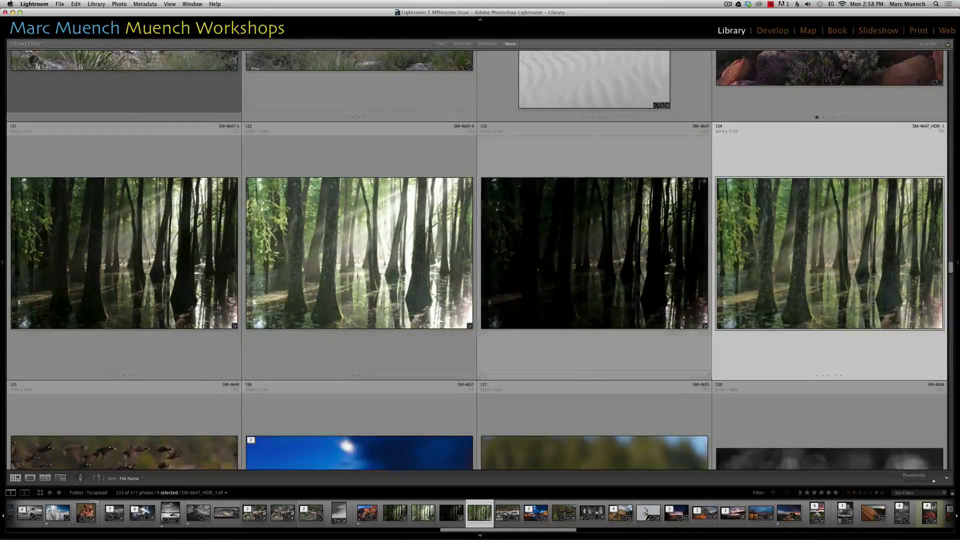
left_click(594, 253)
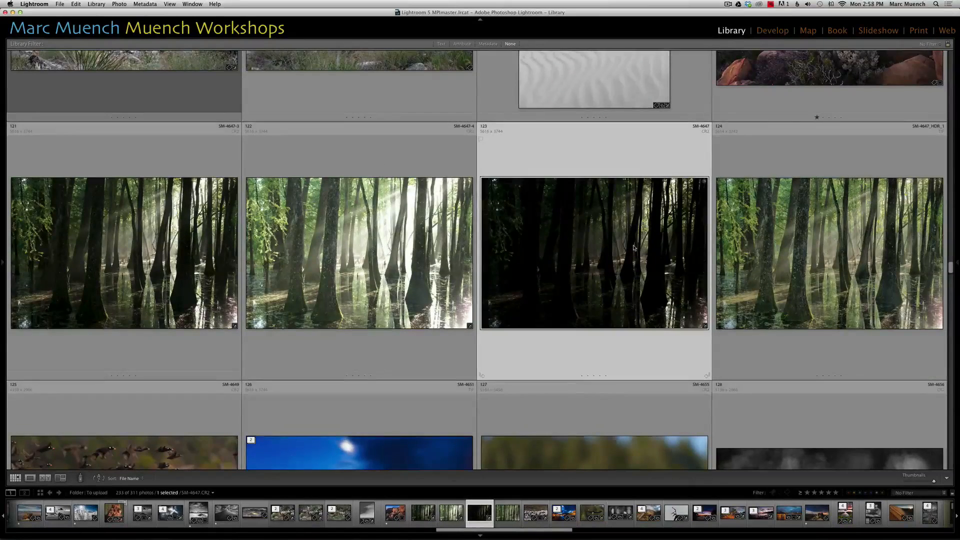
left_click(772, 30)
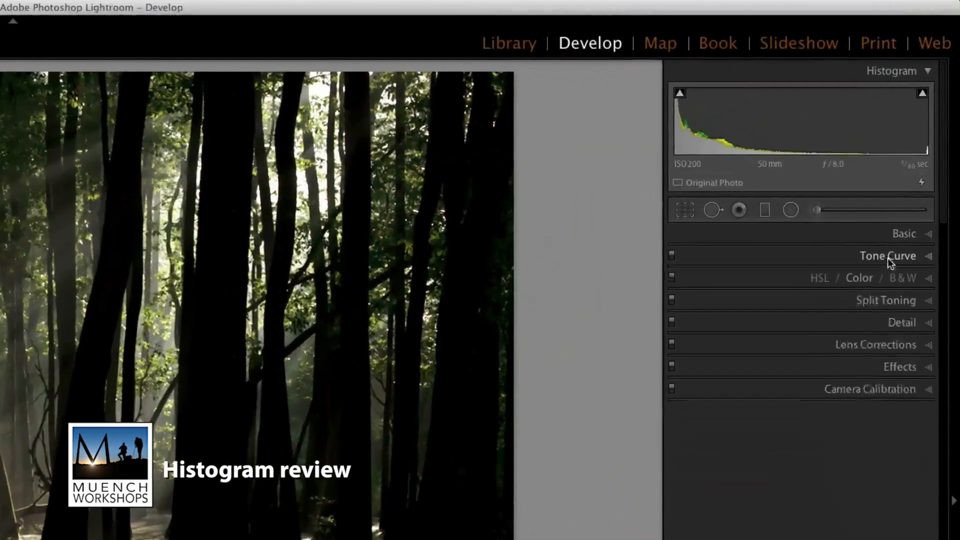
mouse_move(800, 120)
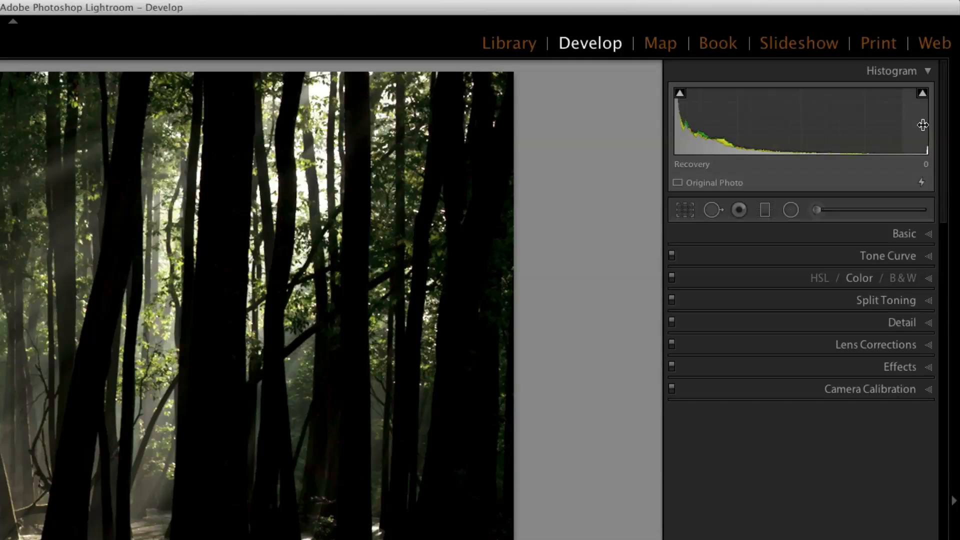
- Toggle the histogram's highlight and shadow clipping warnings across the bracketed exposures
left_click(922, 94)
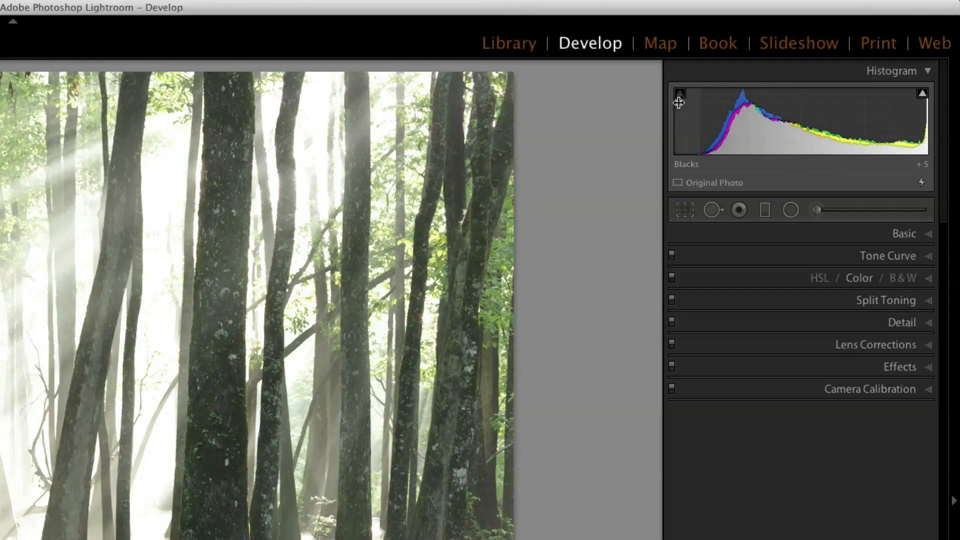
left_click(921, 94)
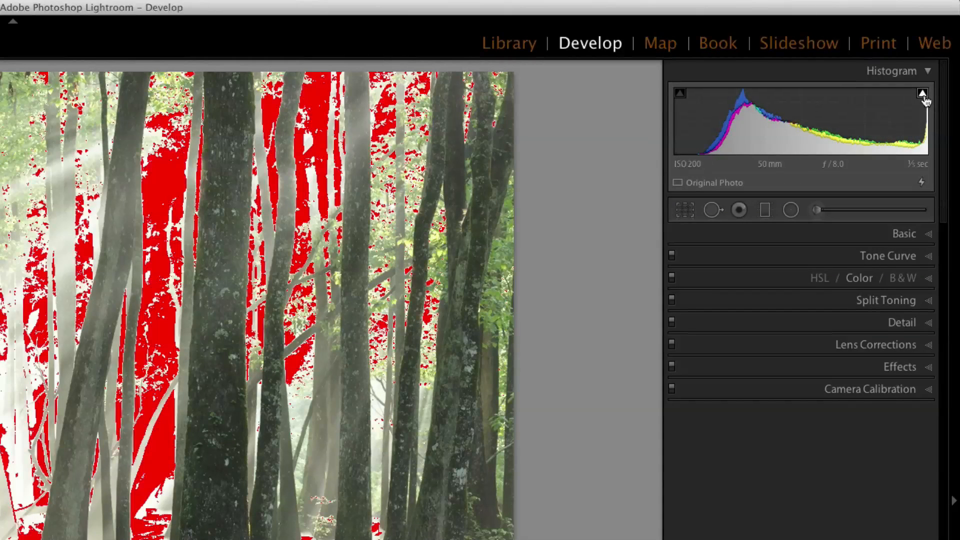
left_click(922, 93)
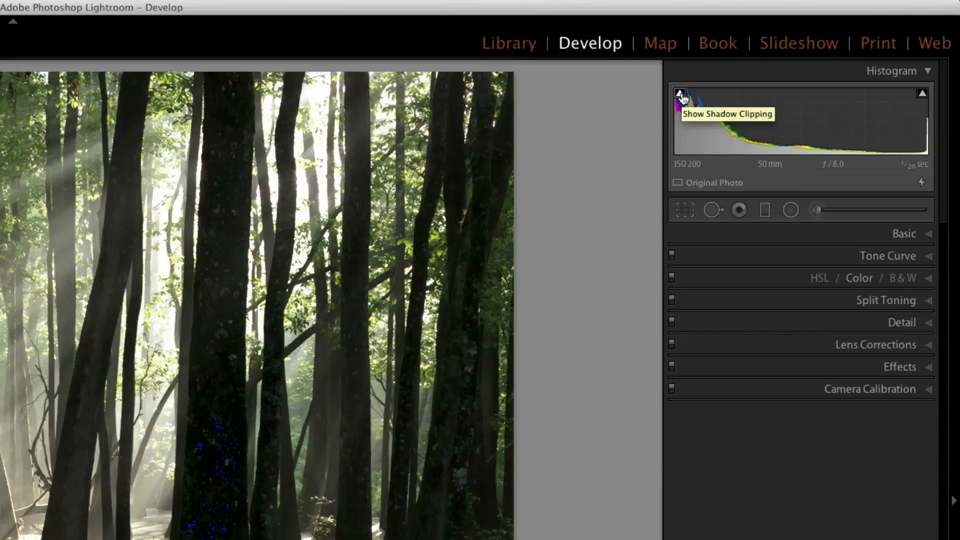
left_click(923, 94)
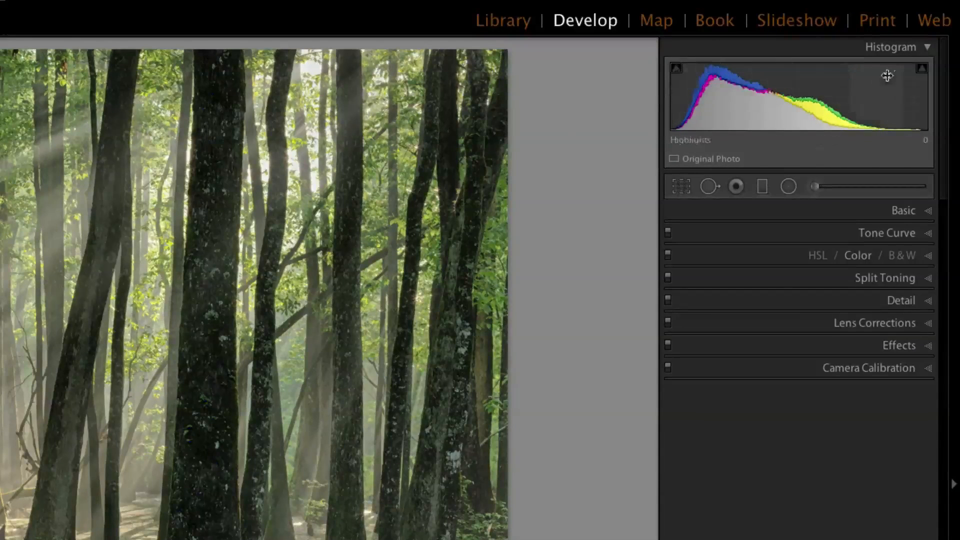
mouse_move(918, 105)
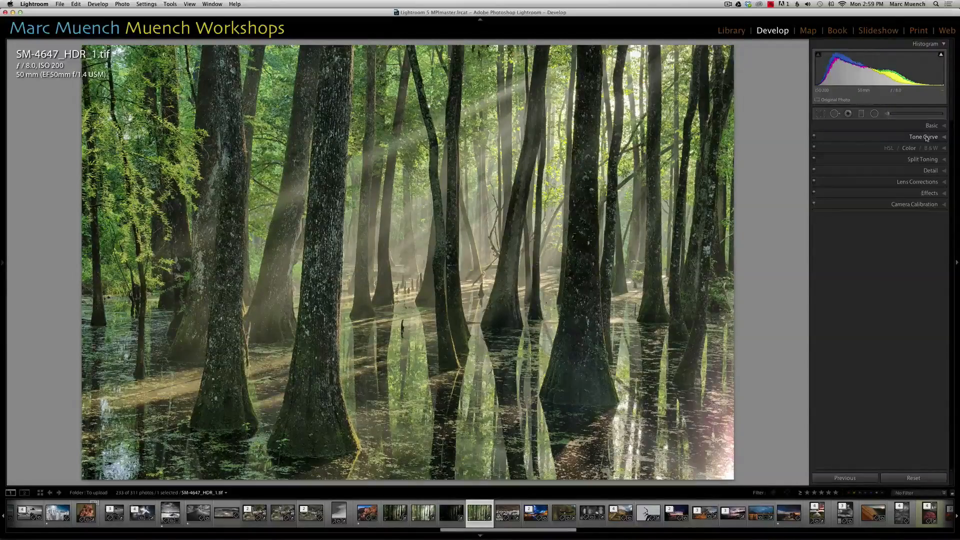
- Expand the Tone Curve panel for the merged HDR TIFF
left_click(925, 136)
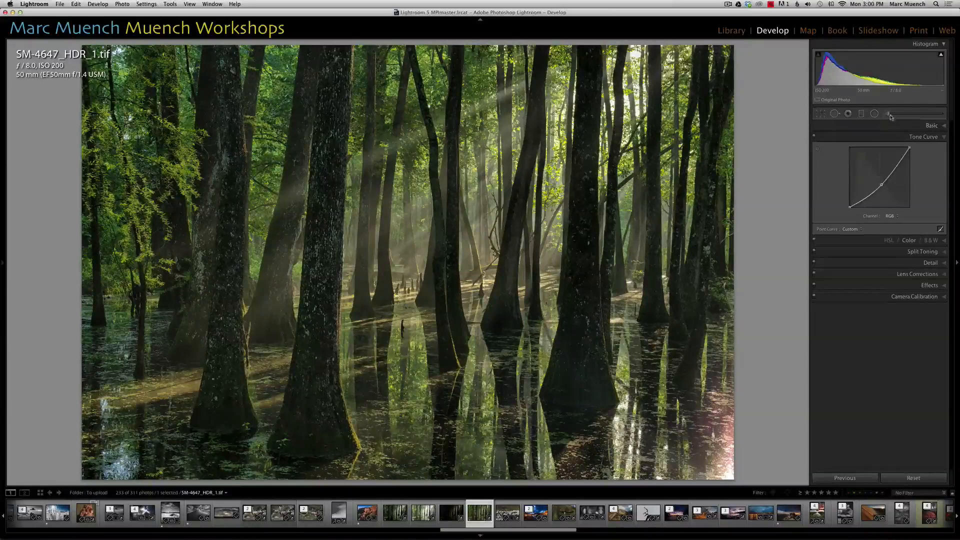
- Start an Adjustment Brush and set its exposure and clarity amounts
left_click(874, 113)
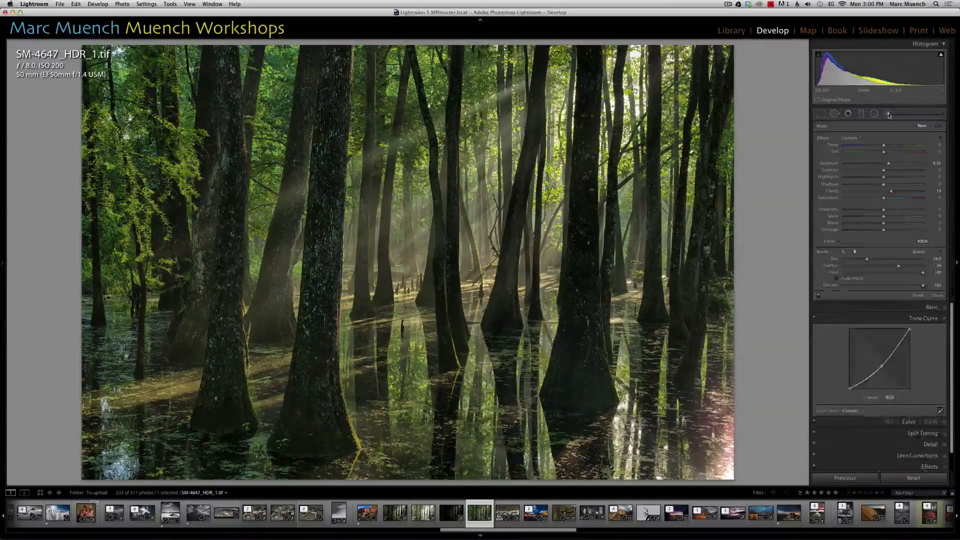
left_click_drag(883, 165, 889, 165)
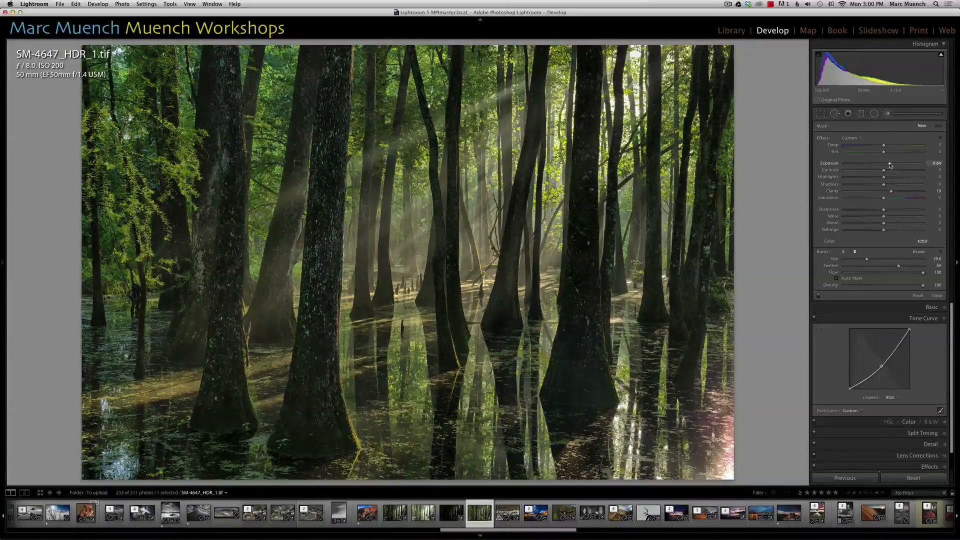
left_click_drag(890, 157, 887, 157)
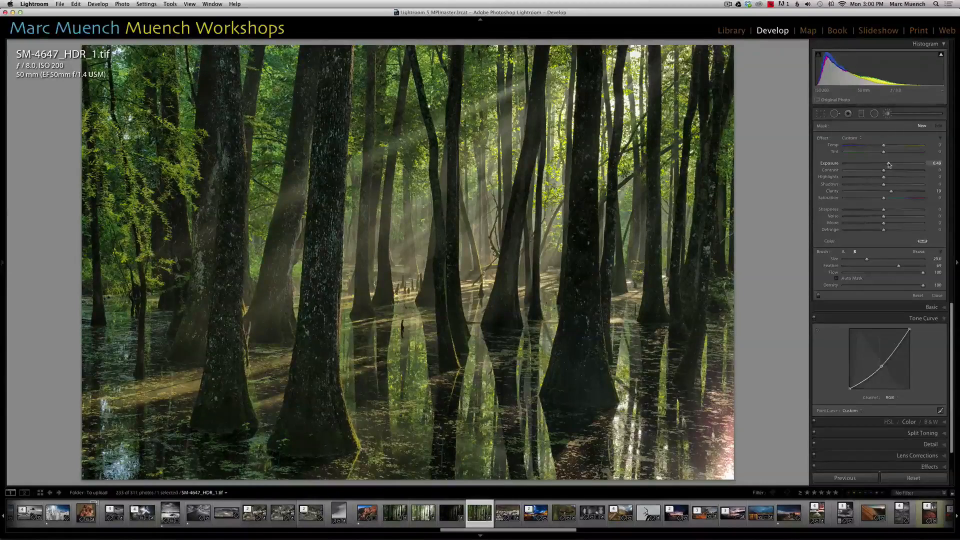
left_click_drag(888, 163, 873, 163)
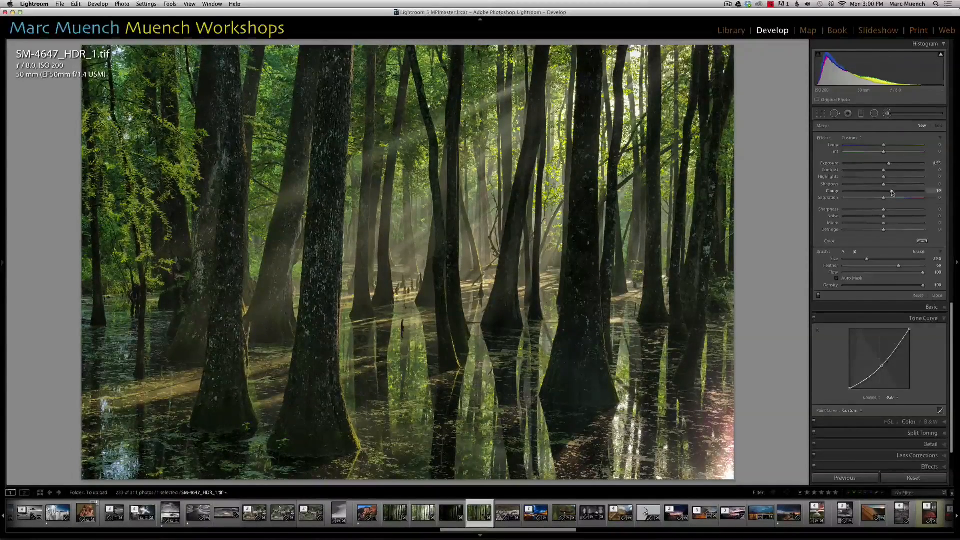